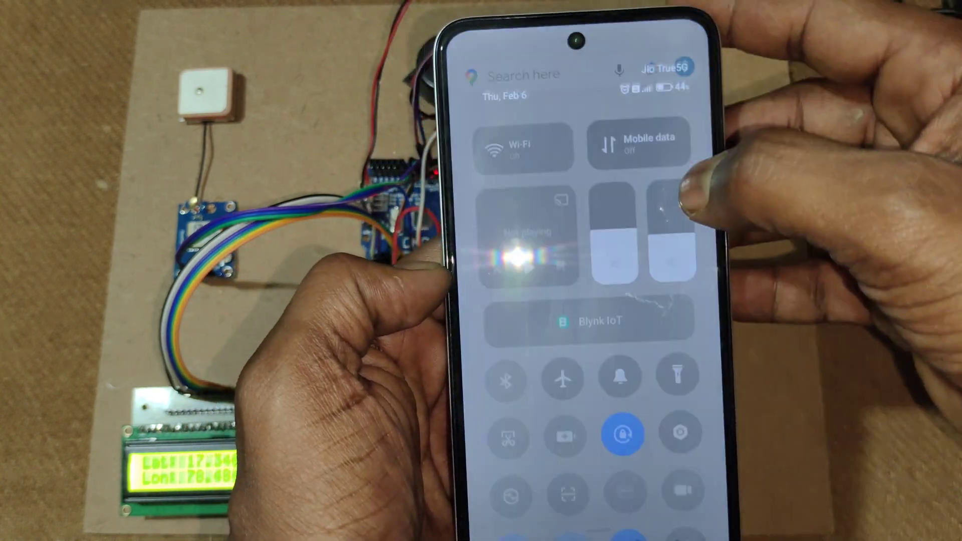
- Open the Blynk IoT notification's shared tracker location as a dropped pin in Google Maps
click(640, 144)
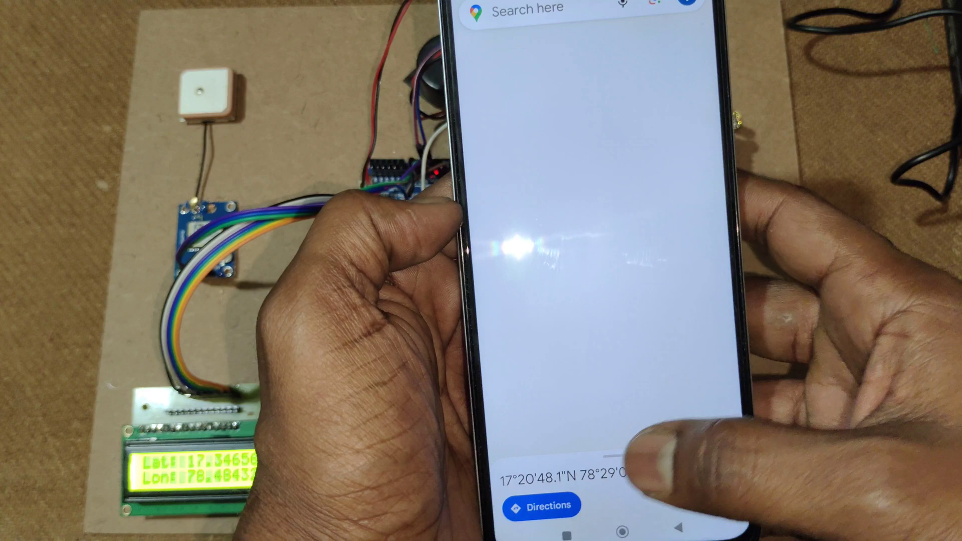
- Bring the satellite map with the red pin over southern India into view
click(541, 506)
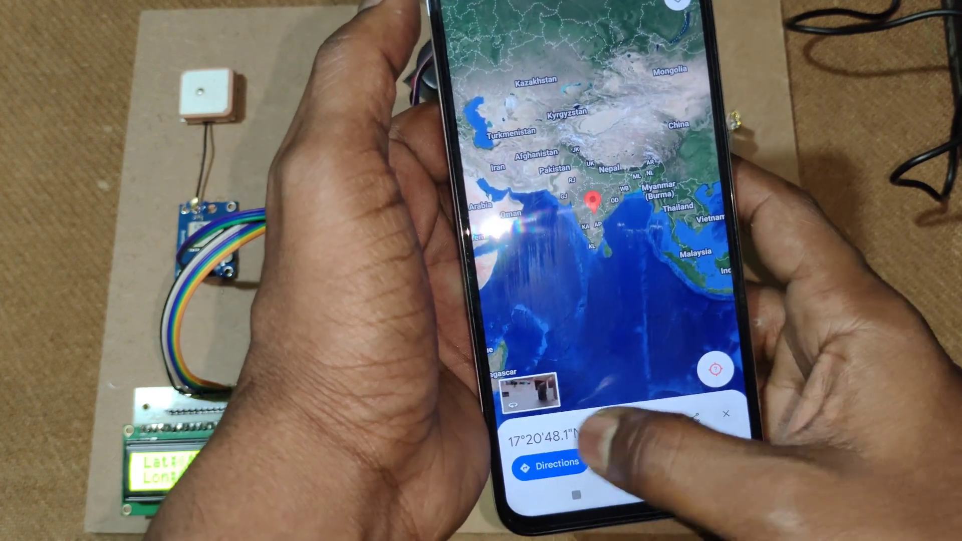
- Start directions to the pin at 17°20'48.1"N 78°29'03.6"E, allowing location 'While using the app'
click(555, 464)
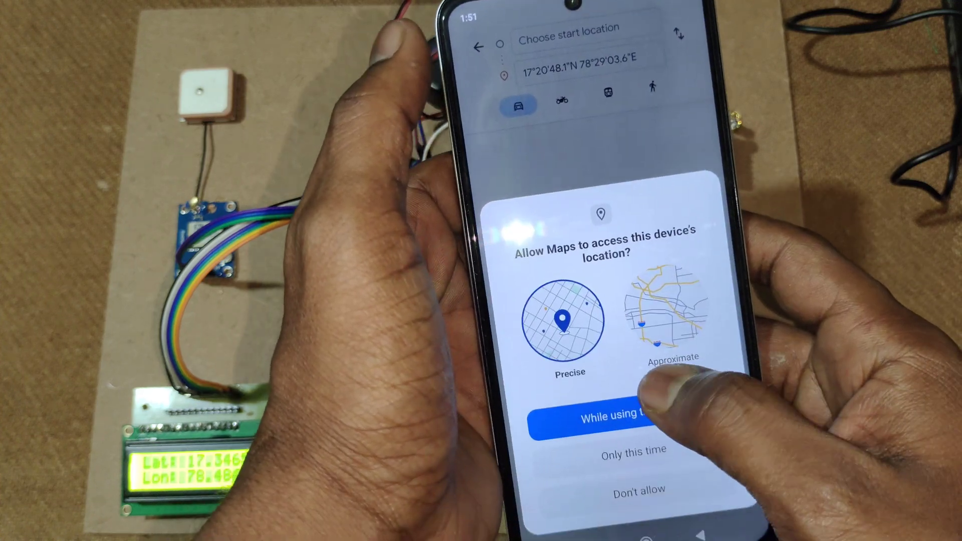
click(620, 423)
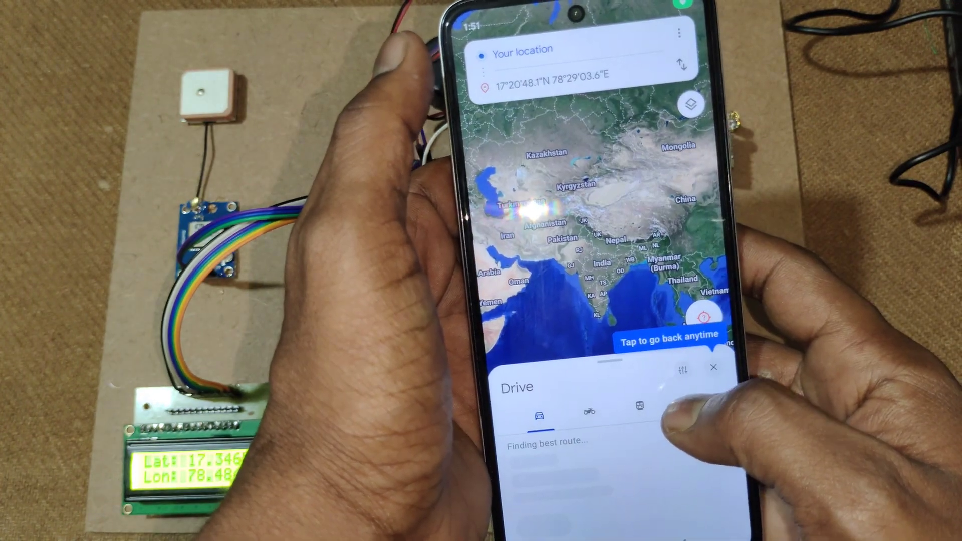